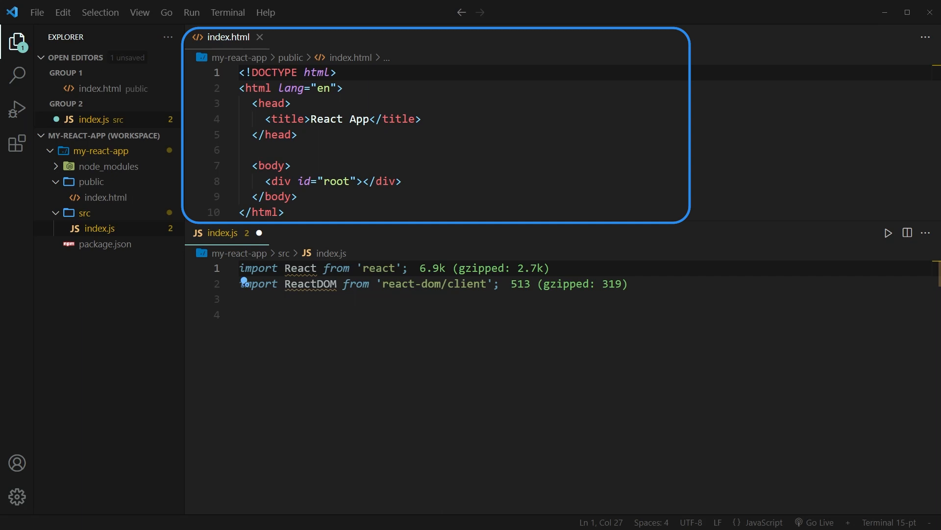
Step: On line 4, write FunctionComponent() returning <h1>This is a function component</h1>
click(220, 233)
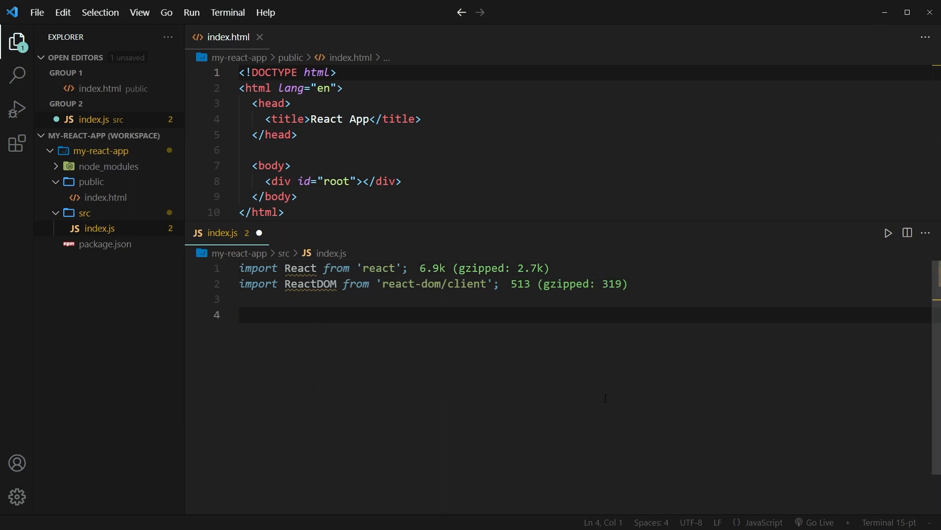
text(function)
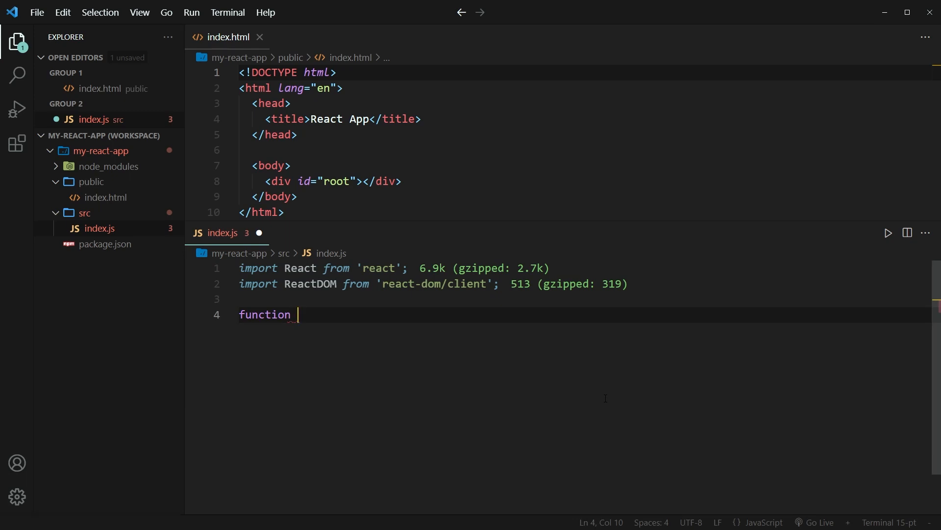
text(F)
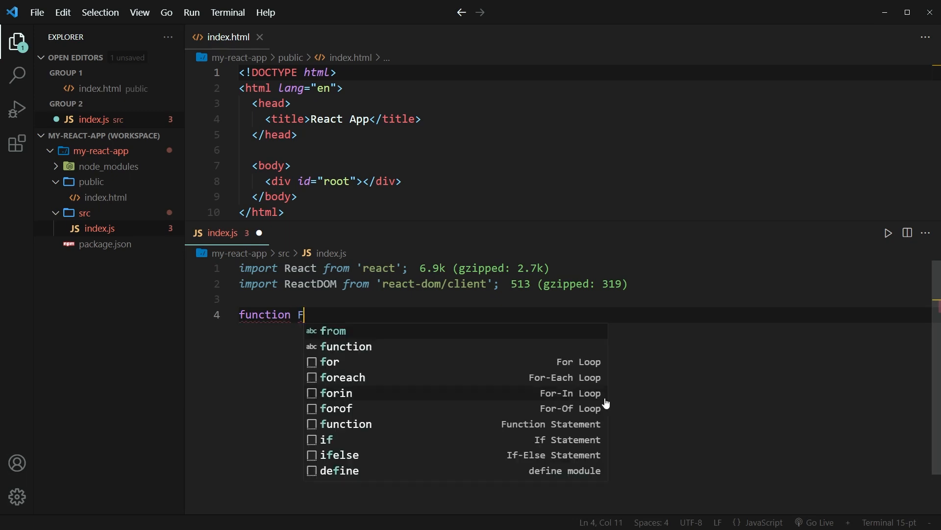
text(unctionComponen)
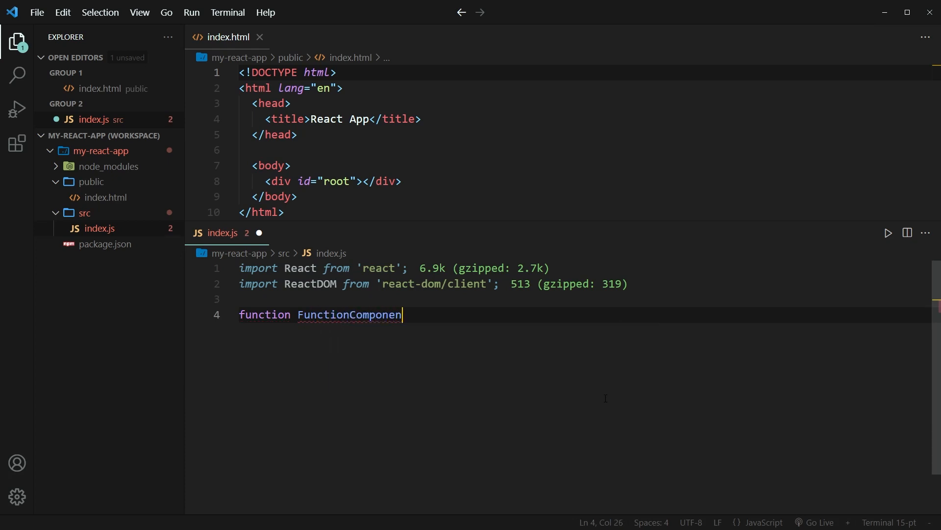
text(t())
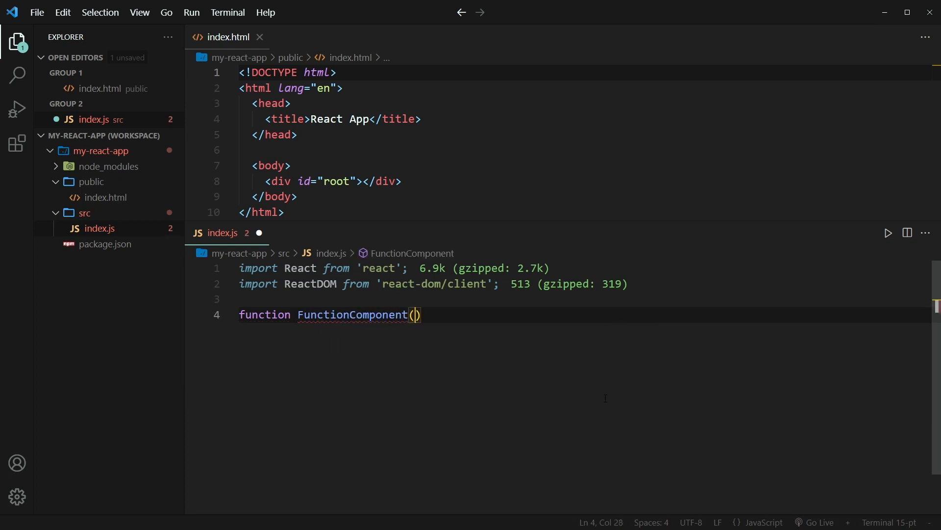
text(" ")
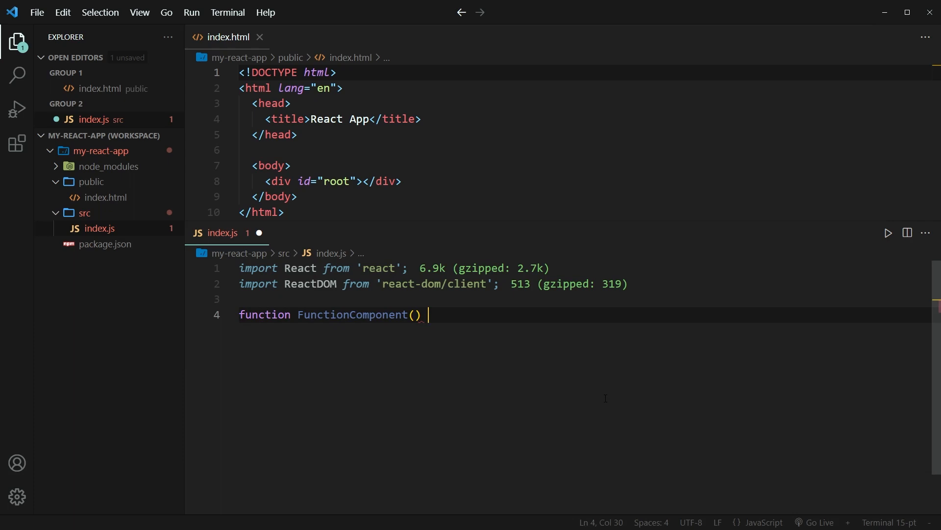
text({)
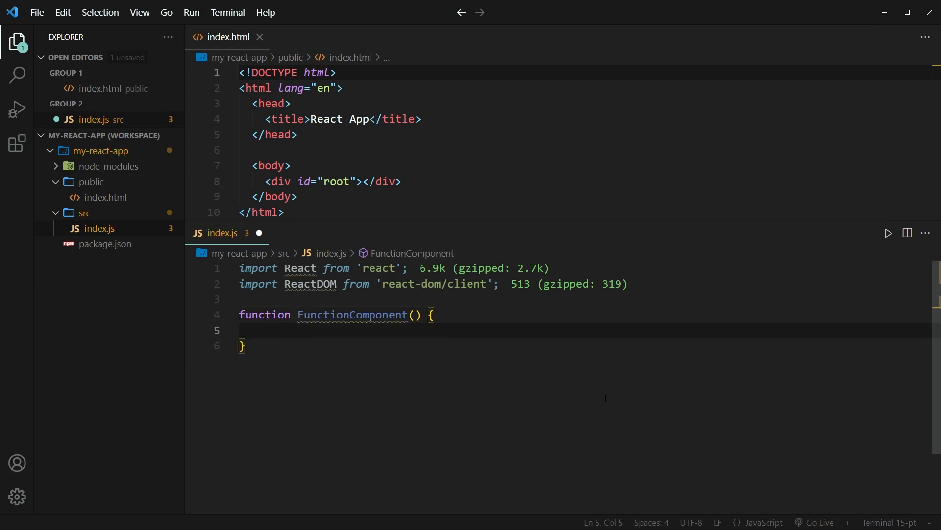
text(return)
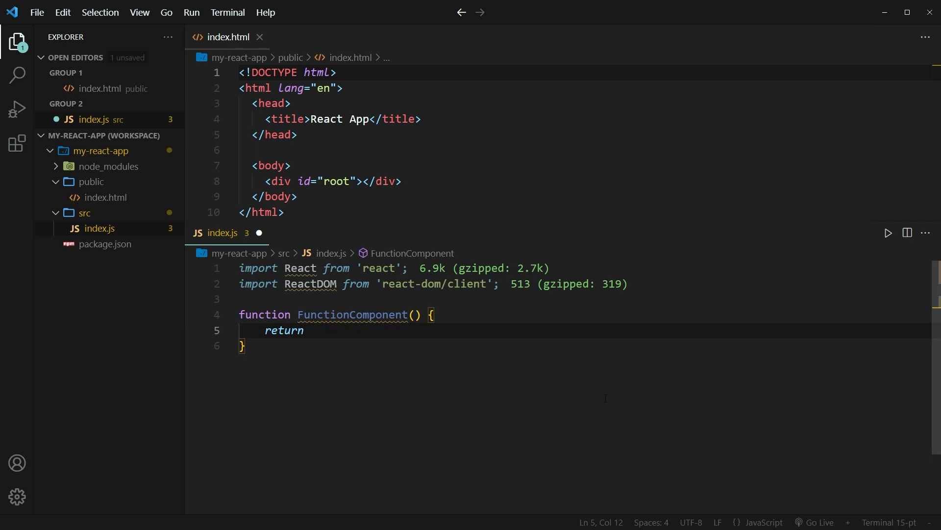
text(<h1></h1>)
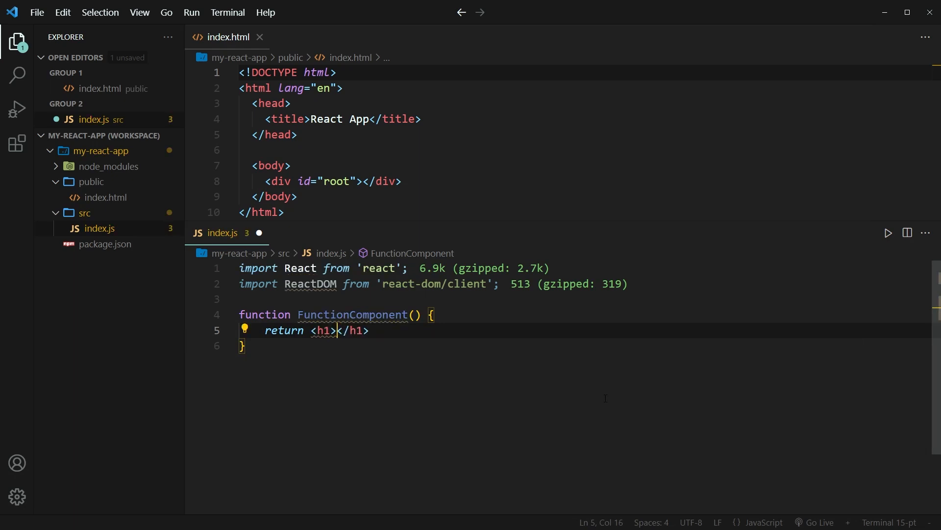
text(This is a function comp)
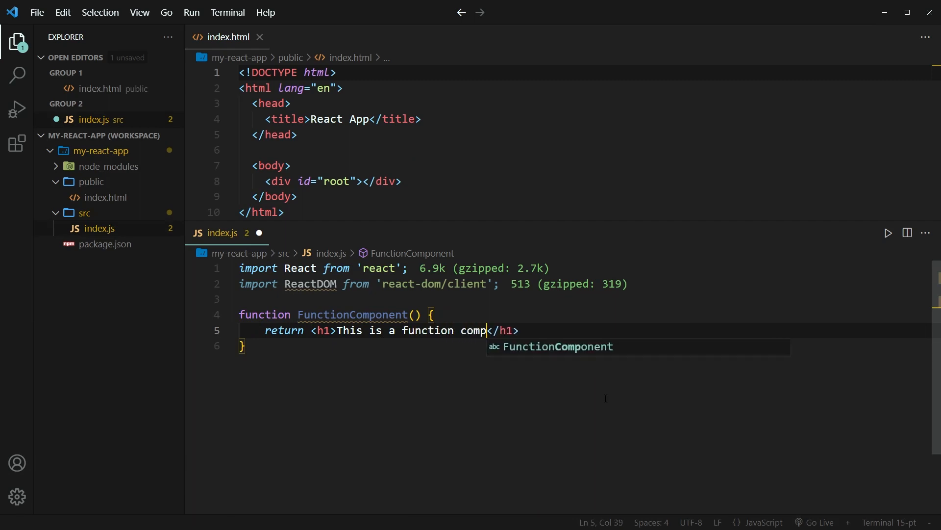
text(onent)
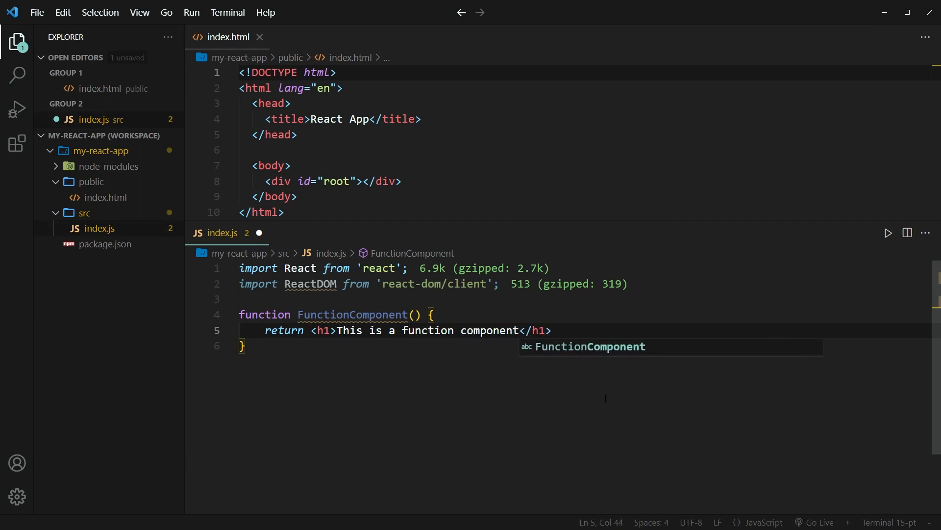
text(;)
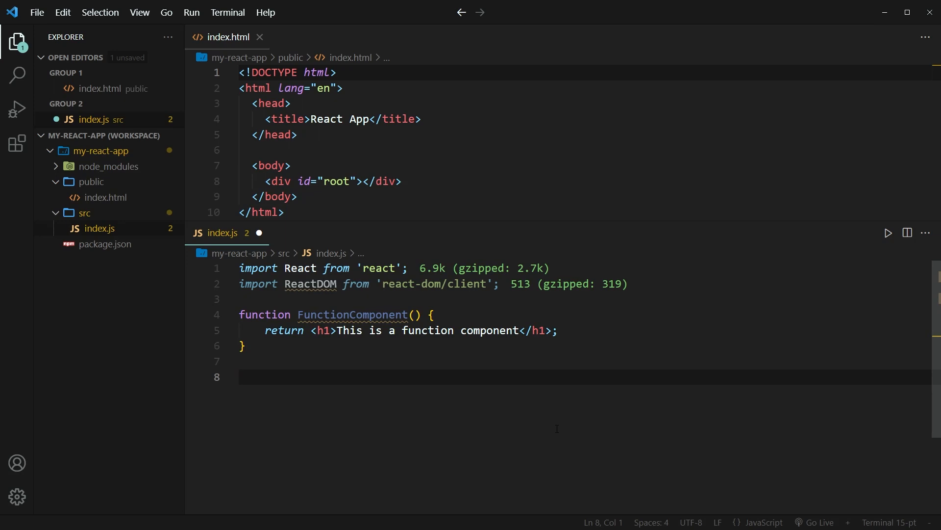
Step: Add const root = ReactDOM.createRoot(document.getElementById('root')) and check index.html's root div
click(240, 377)
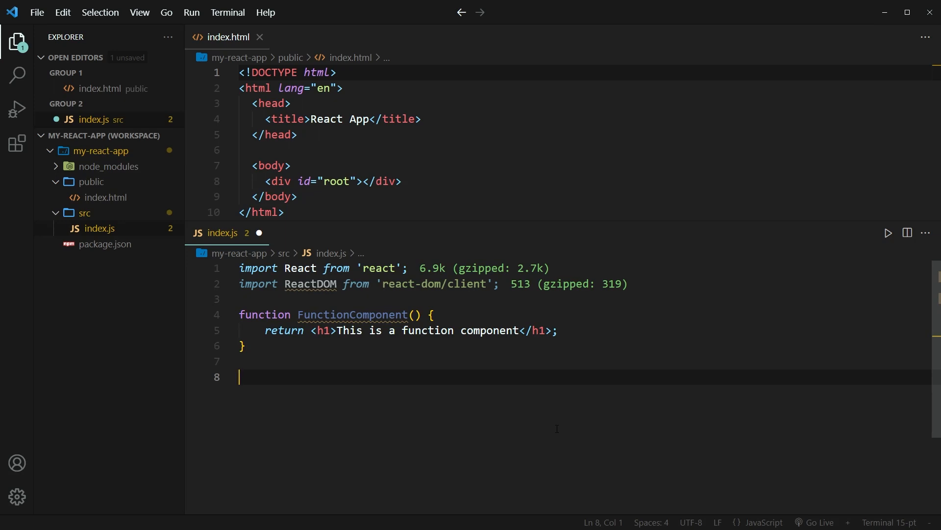
text(const root =)
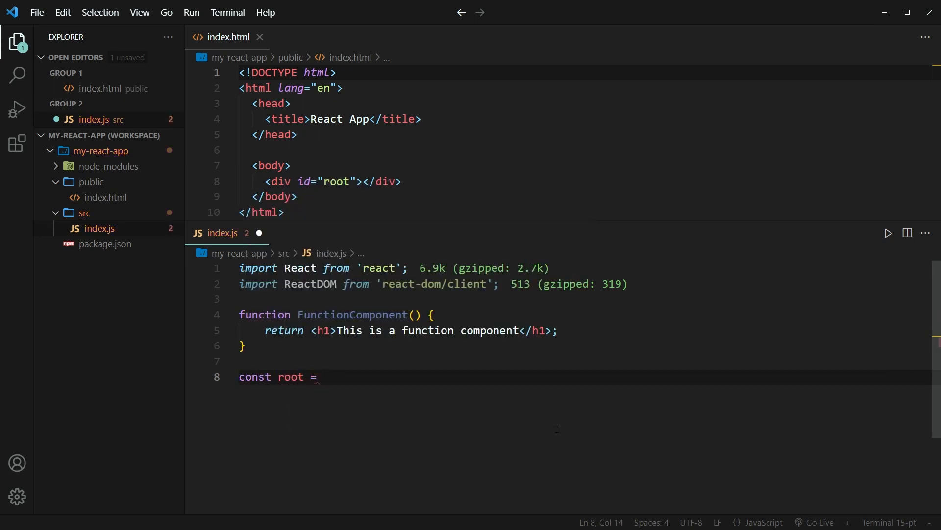
text(ReactDOM.createRoot(document.getElementById('root'));)
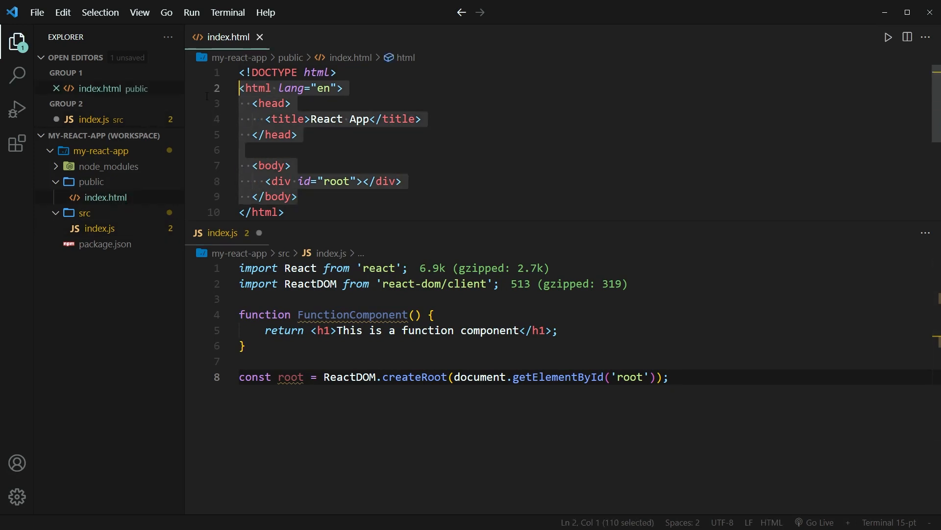
click(401, 181)
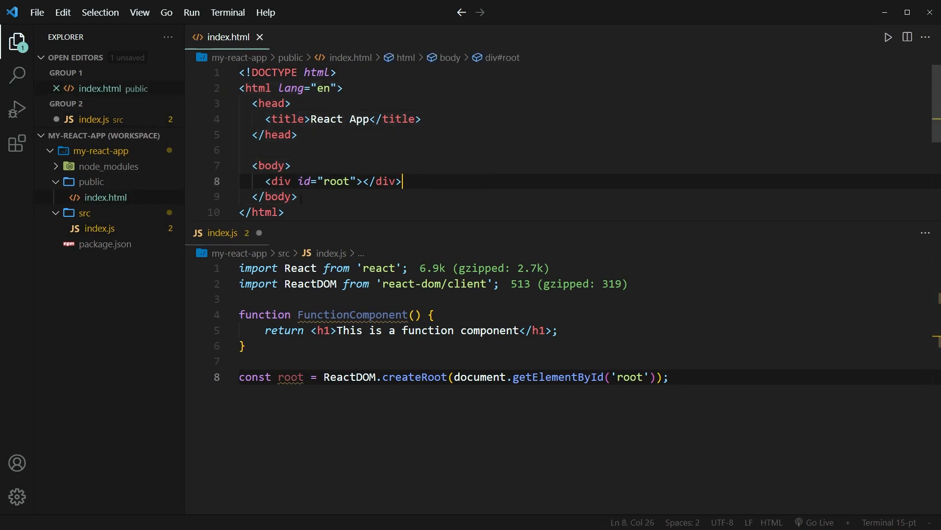
double_click(340, 181)
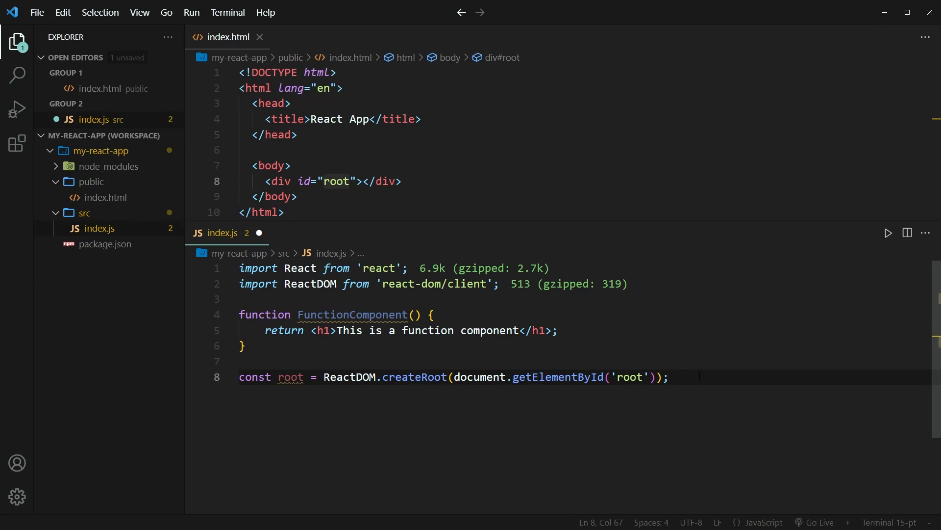
click(668, 377)
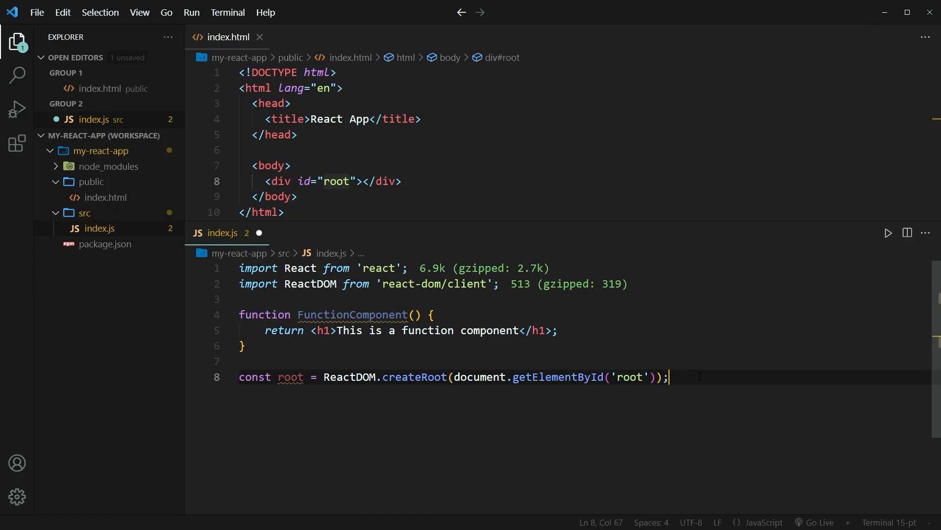
Step: Add root.render(<FunctionComponent/>) below the createRoot line and save index.js
text(root.render)
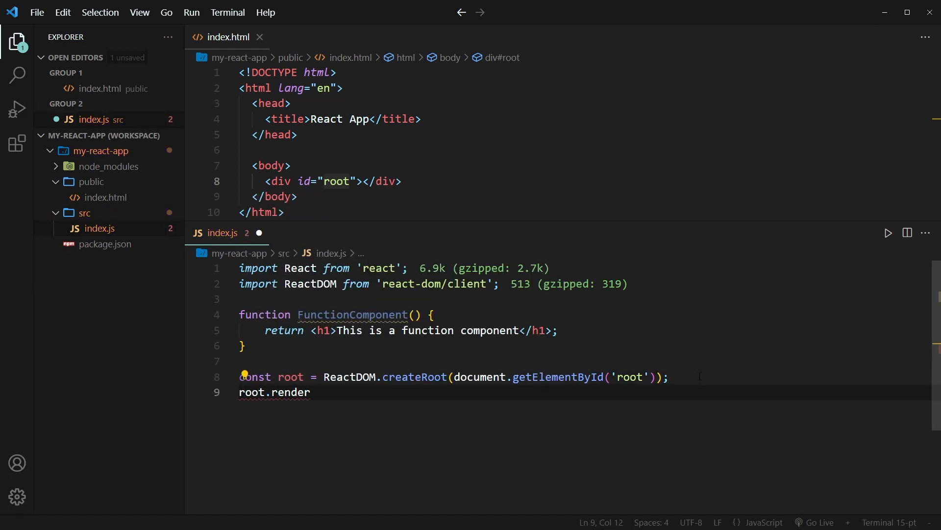
text(()
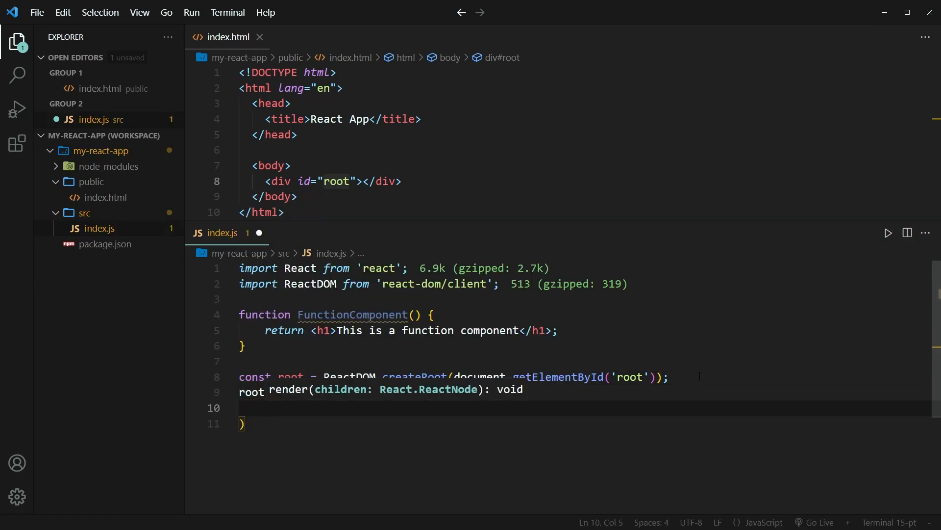
text(<FunctionComponent/>)
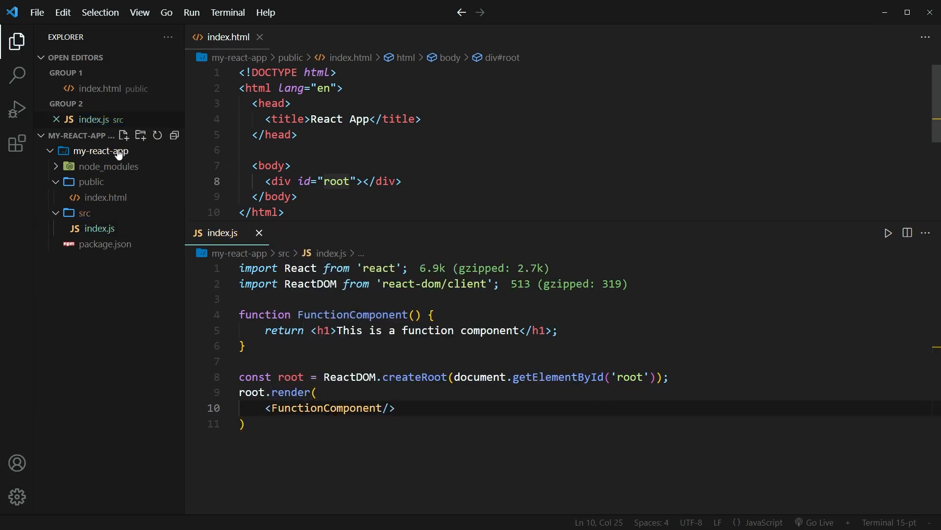
Step: Open an integrated terminal on my-react-app and run npm start
right_click(98, 151)
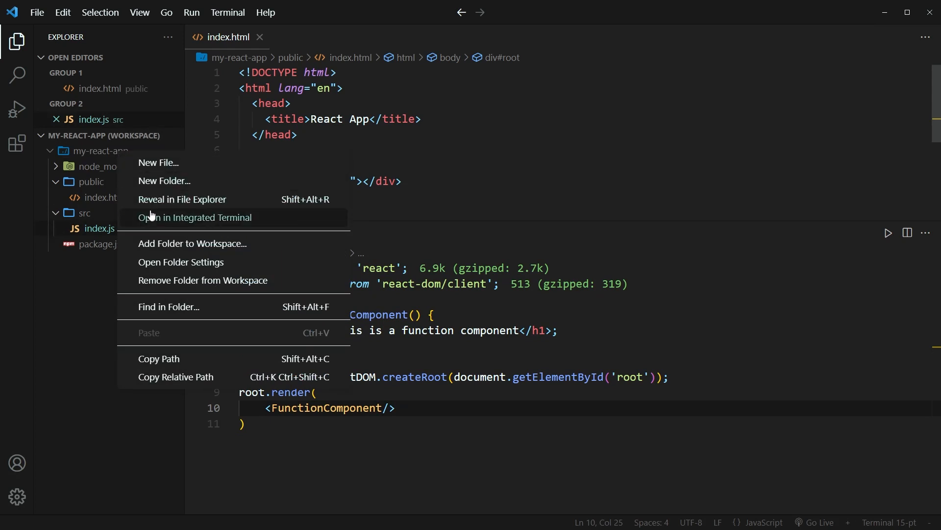
click(194, 218)
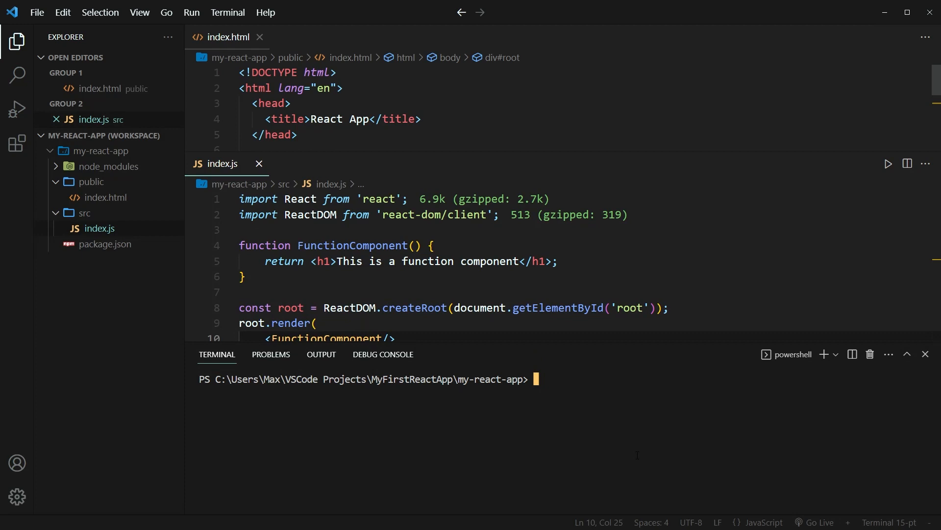
text(npm)
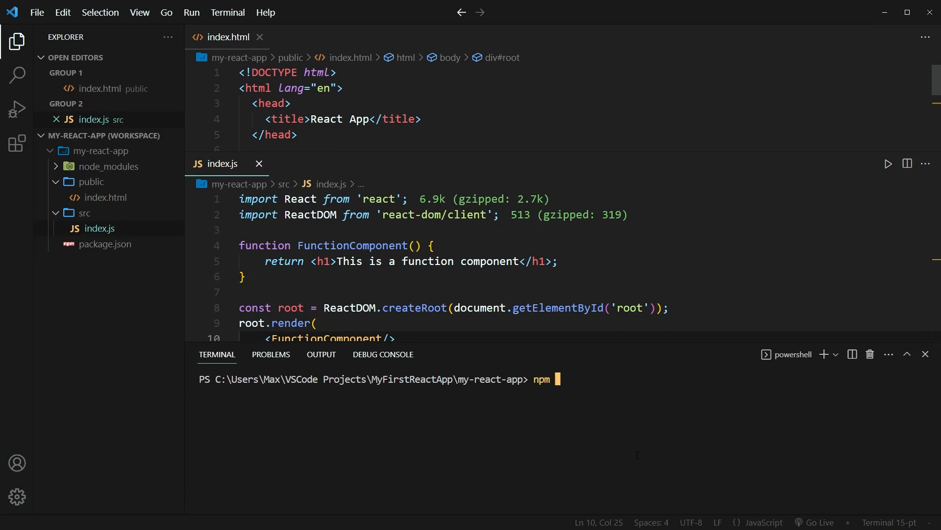
text(start)
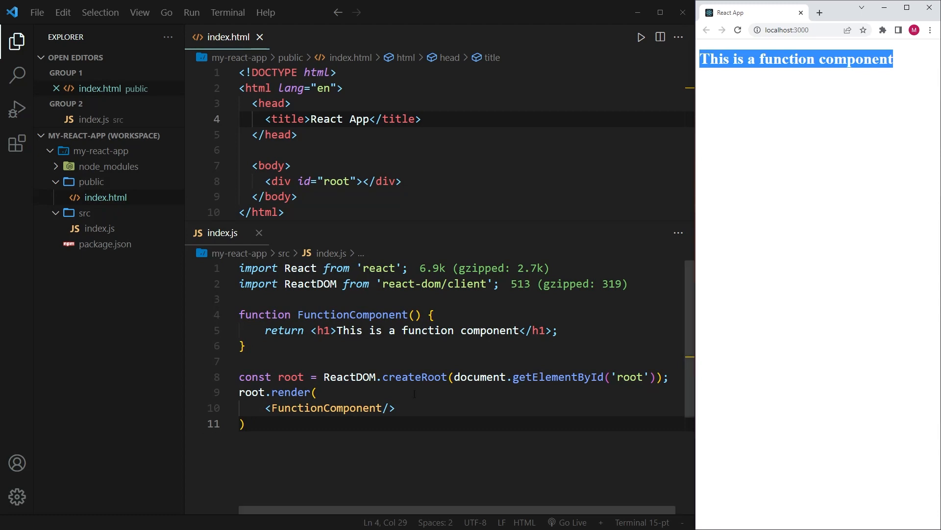
Step: Inspect the page, confirm the h1 sits inside the root div, then close DevTools
right_click(796, 59)
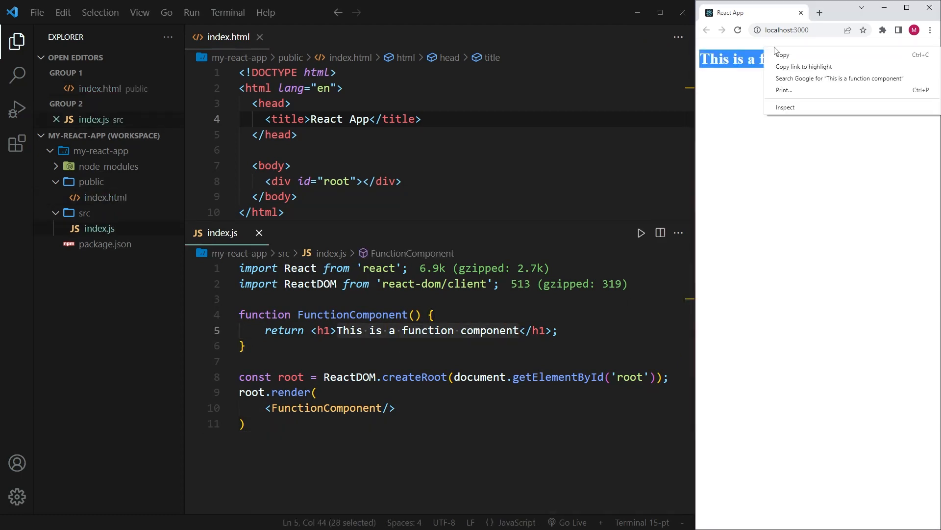
mouse_move(785, 107)
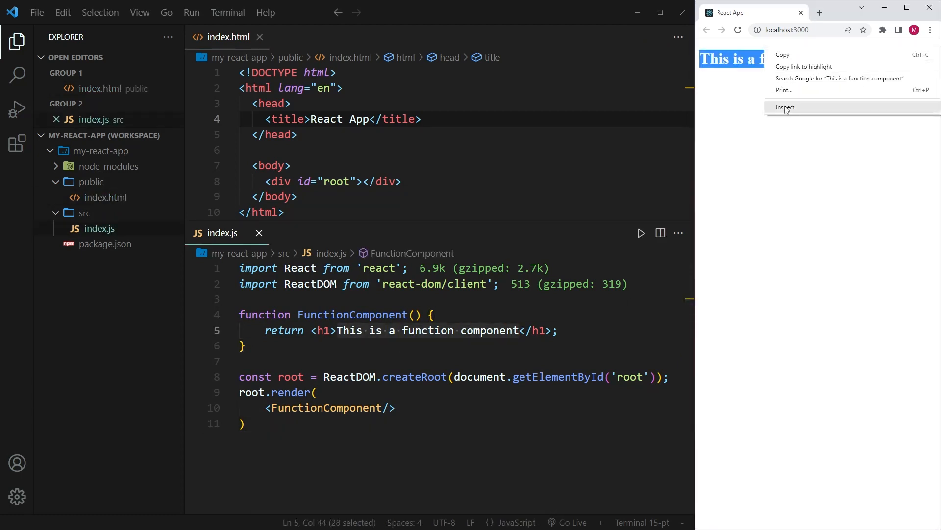
click(786, 107)
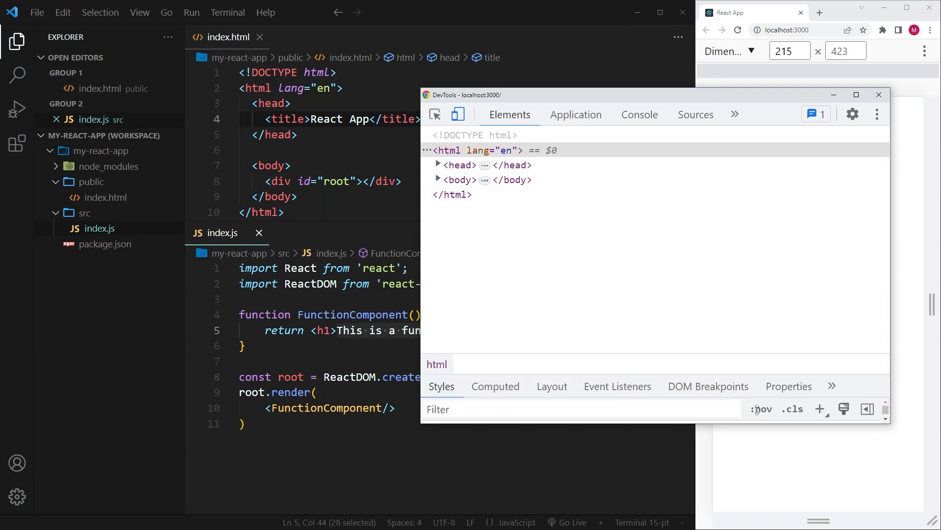
click(439, 166)
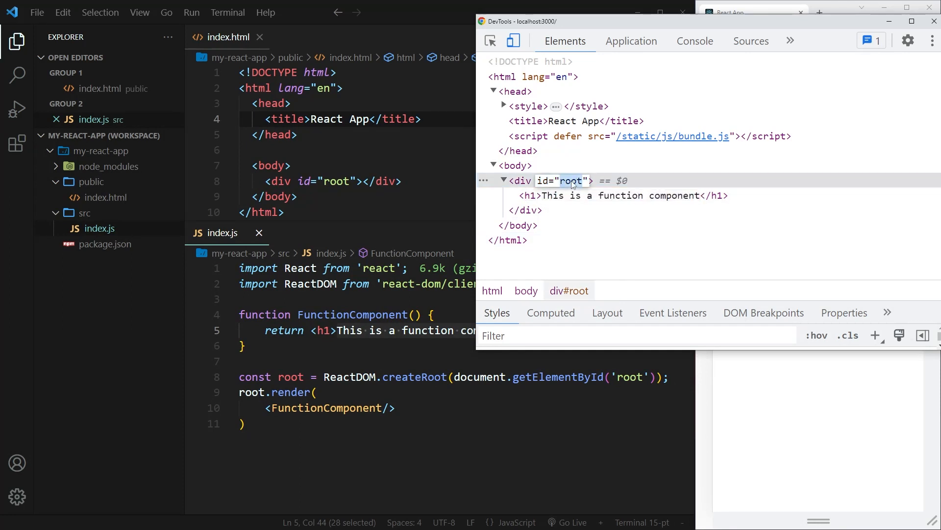
click(526, 209)
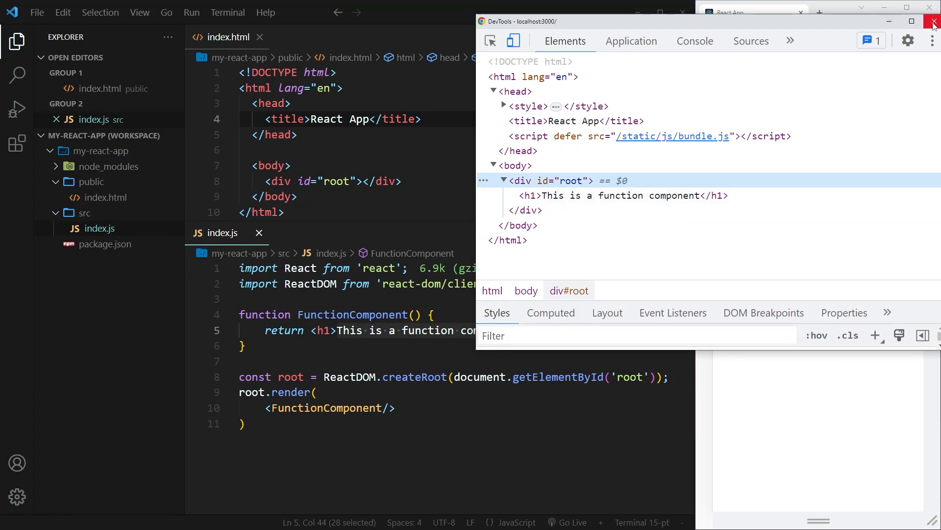
click(933, 21)
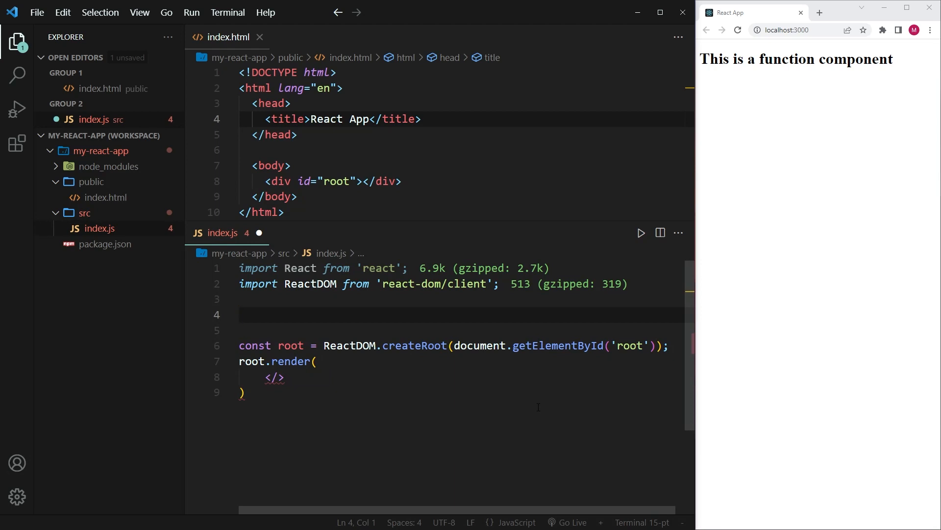
click(240, 314)
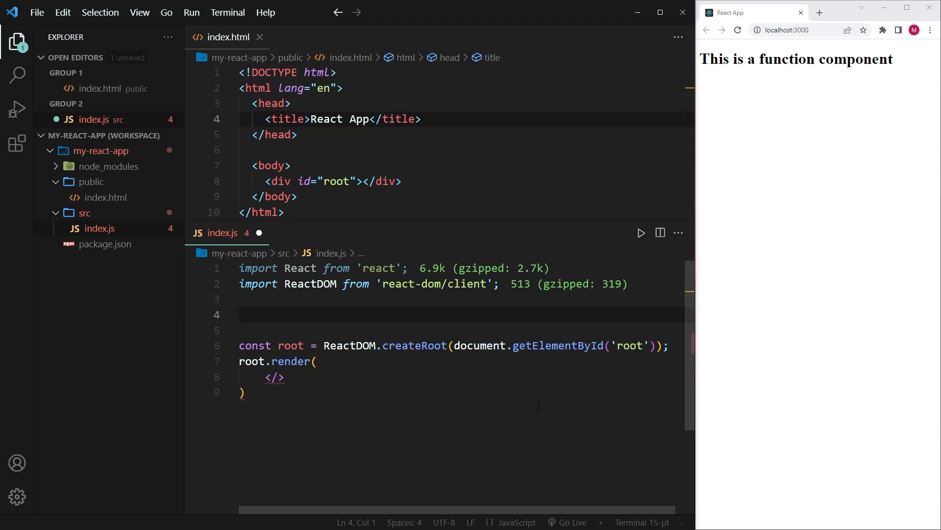
click(239, 314)
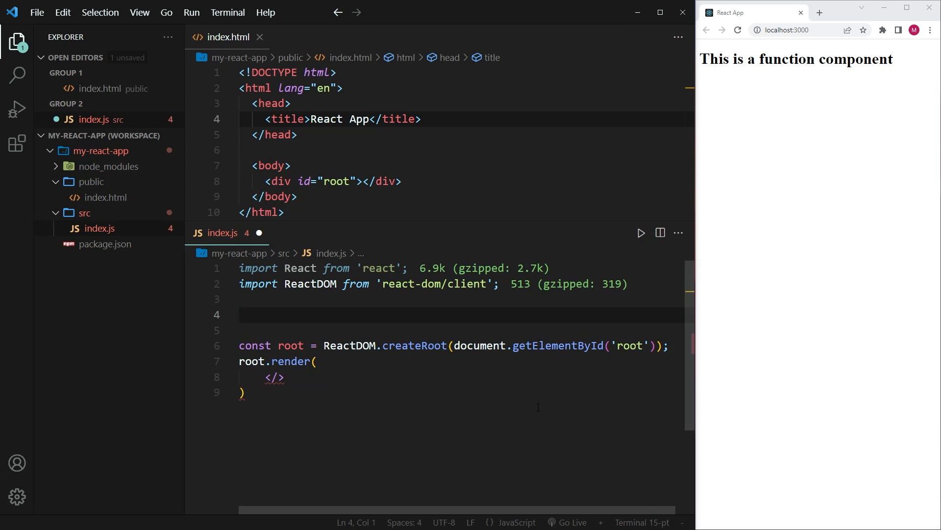
Step: Declare class ClassComponent extends React.Component
text(cl)
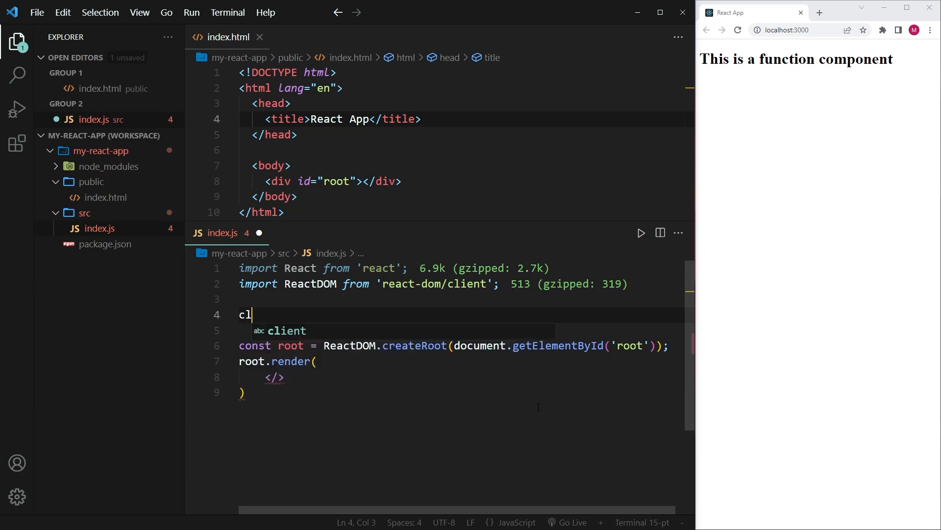
text(ass)
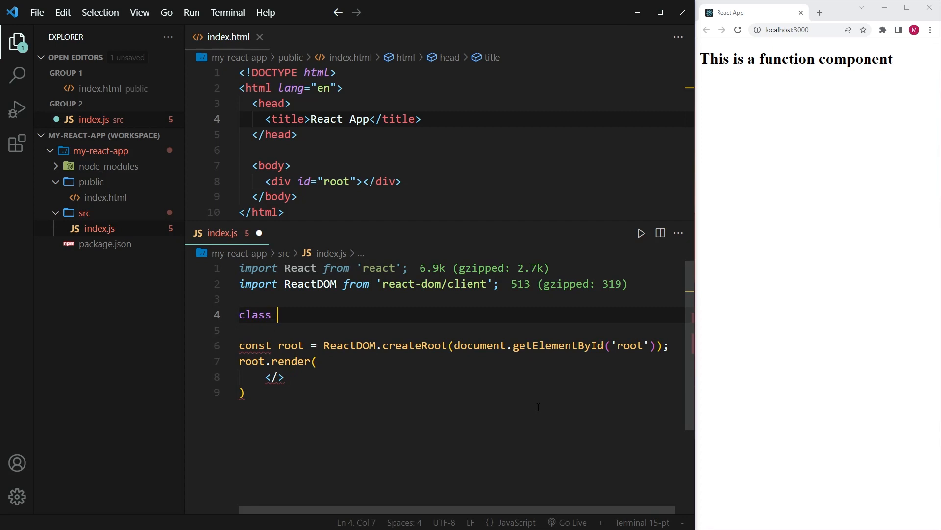
text(ClassCo)
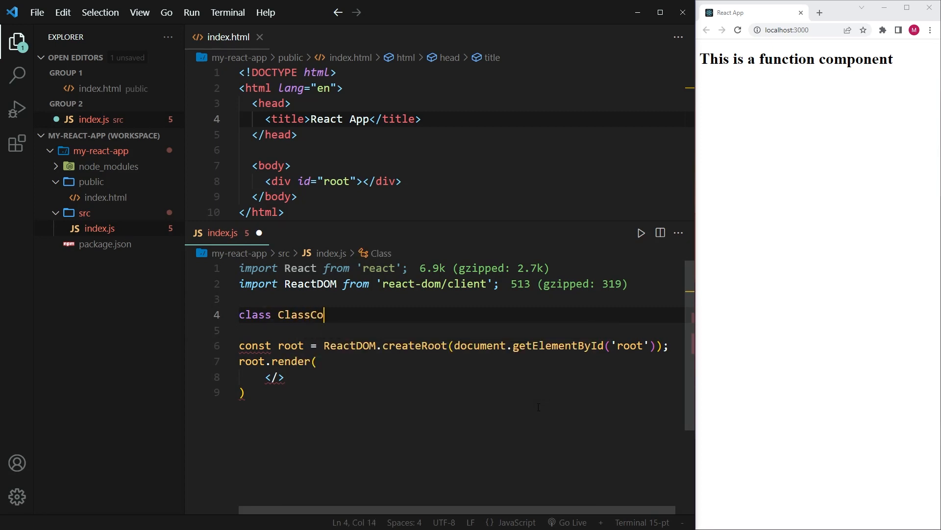
text(mponent)
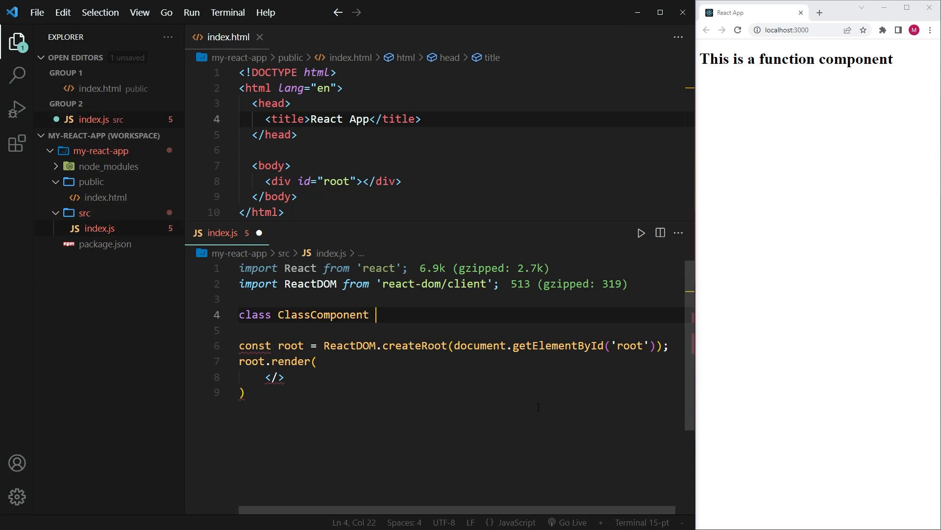
text(extends)
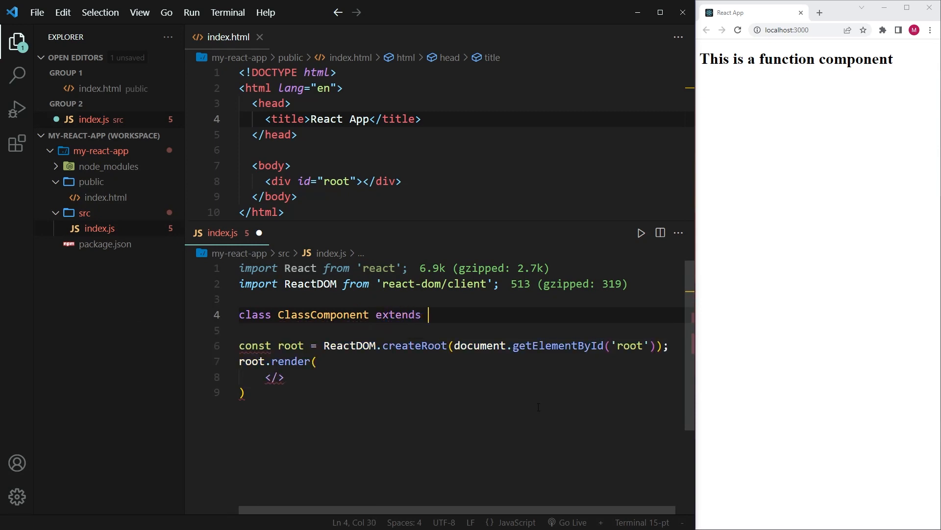
text(React.Co)
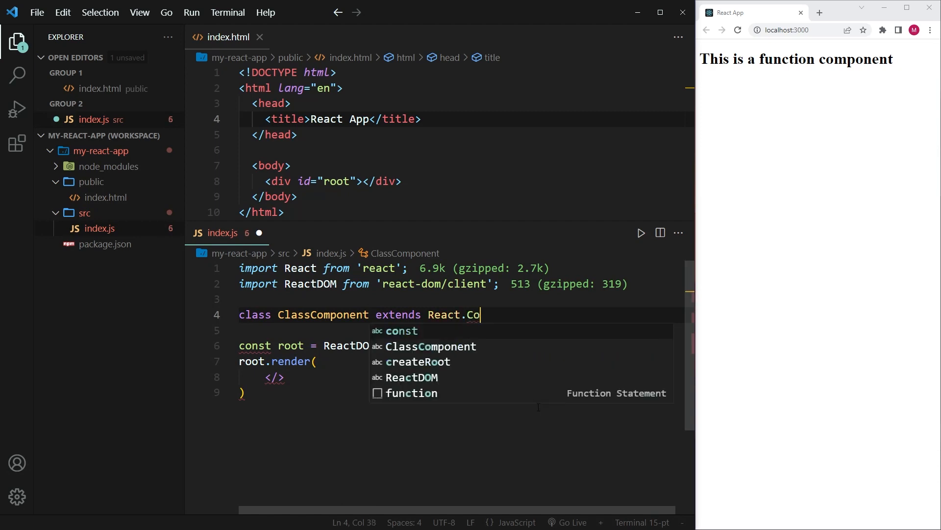
text(mponent{})
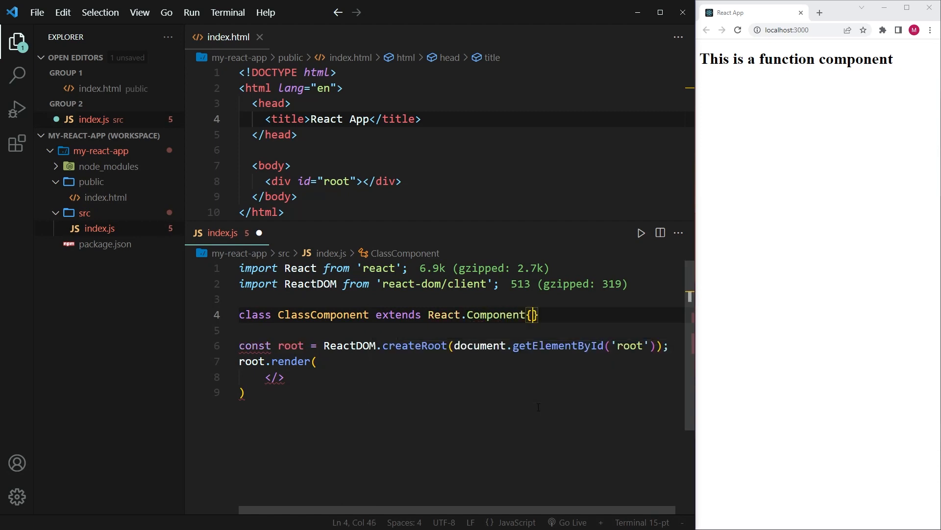
Step: Give it render() returning <h1>This is a class component</h1>, and render <ClassComponent/> at root
text(render(){)
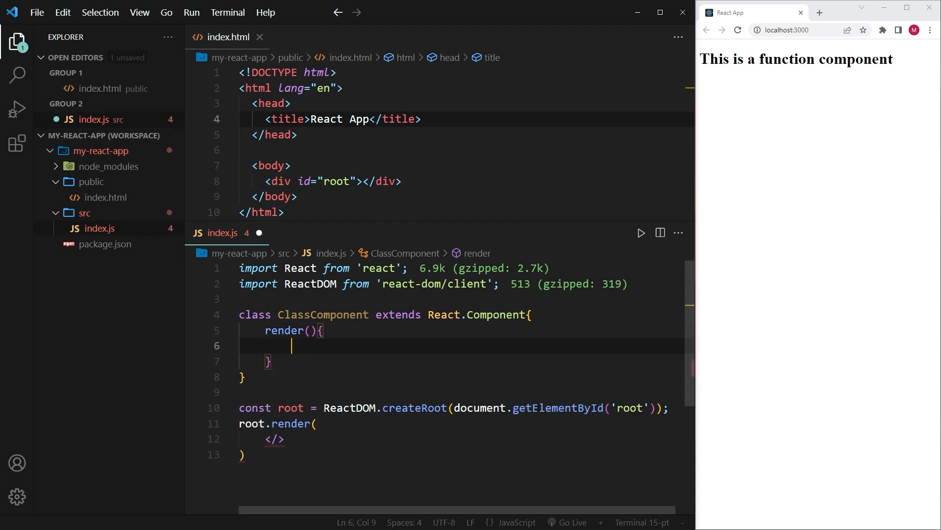
text(return)
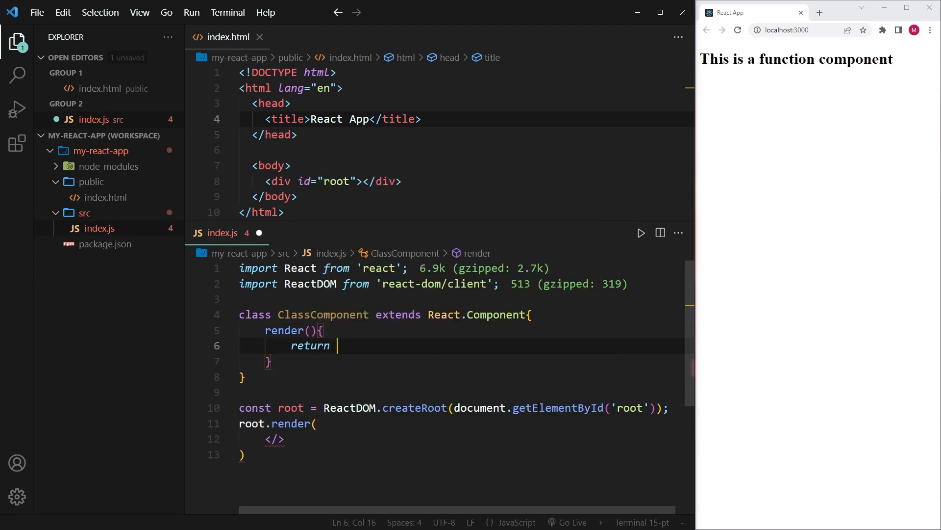
text(<h1></h1>)
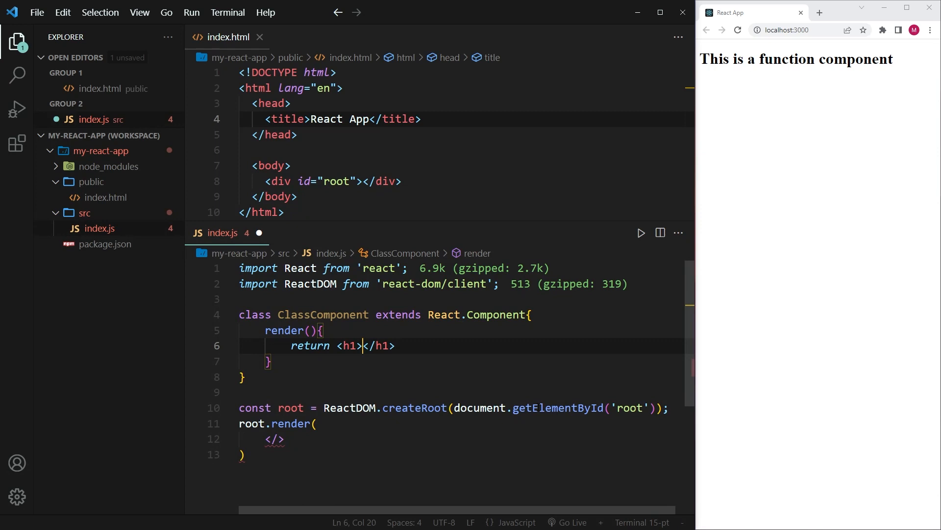
text(This is a class co)
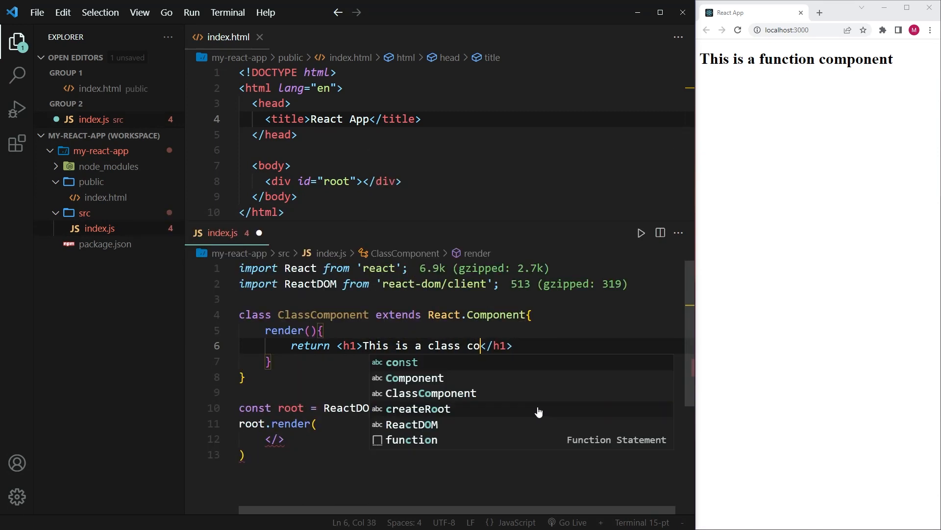
text(mponent)
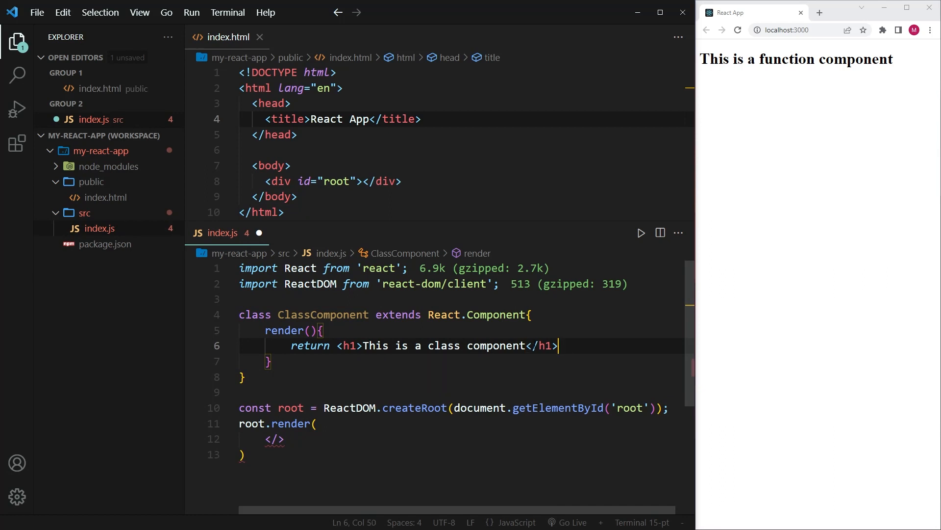
double_click(322, 313)
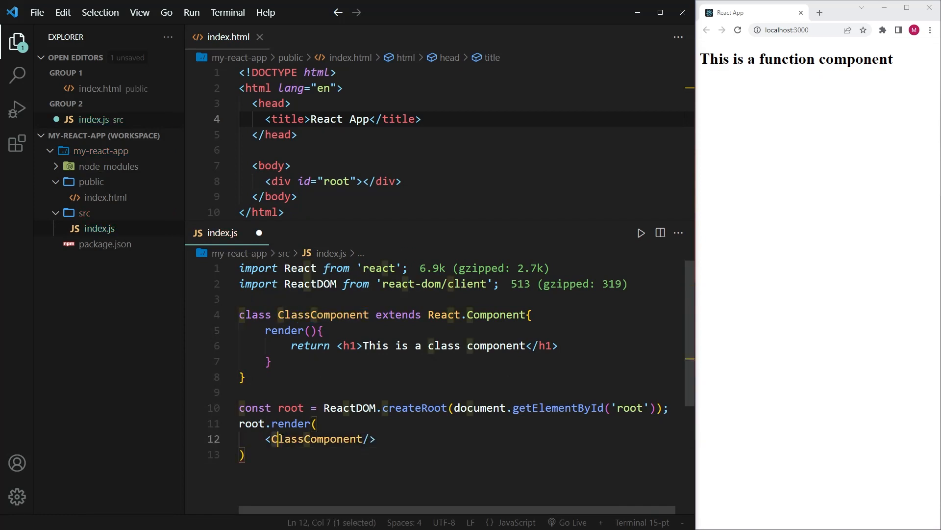
double_click(316, 438)
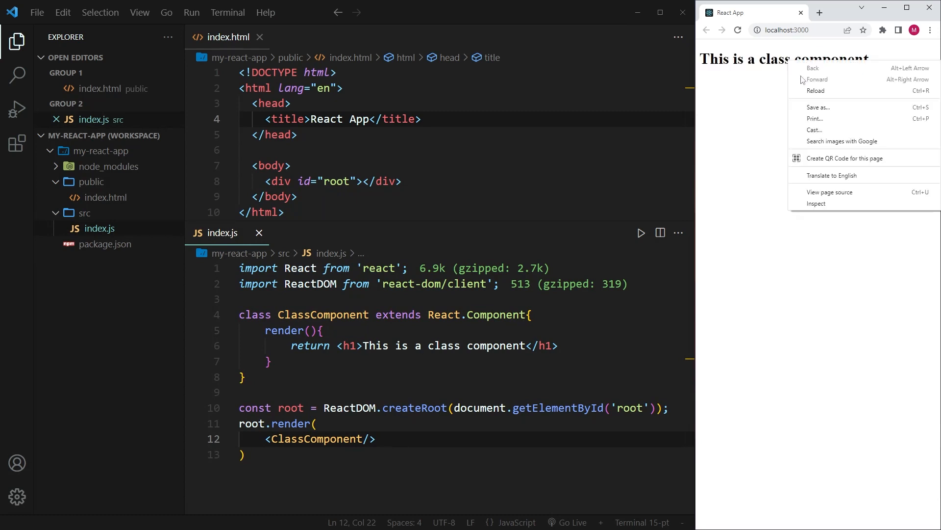
Step: Inspect the page to see the h1 'This is a class component' under div#root, then close DevTools
click(816, 203)
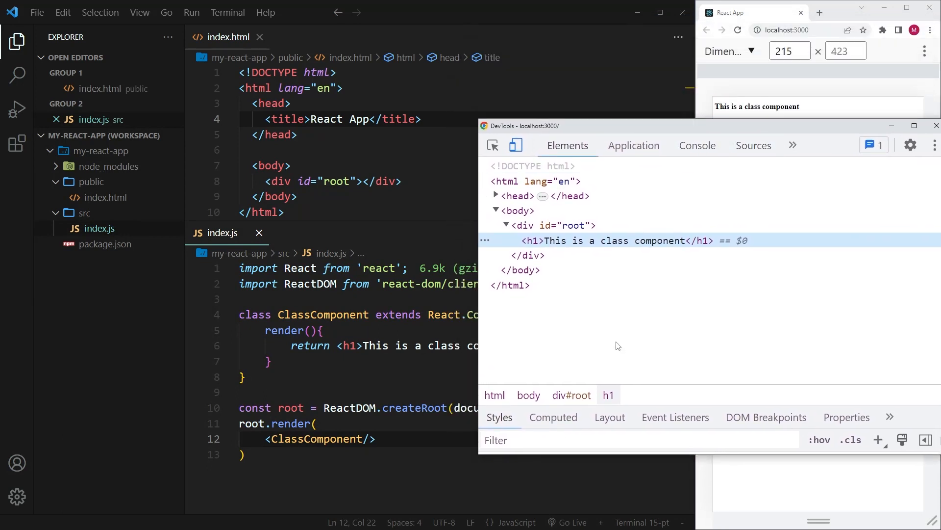
mouse_move(610, 331)
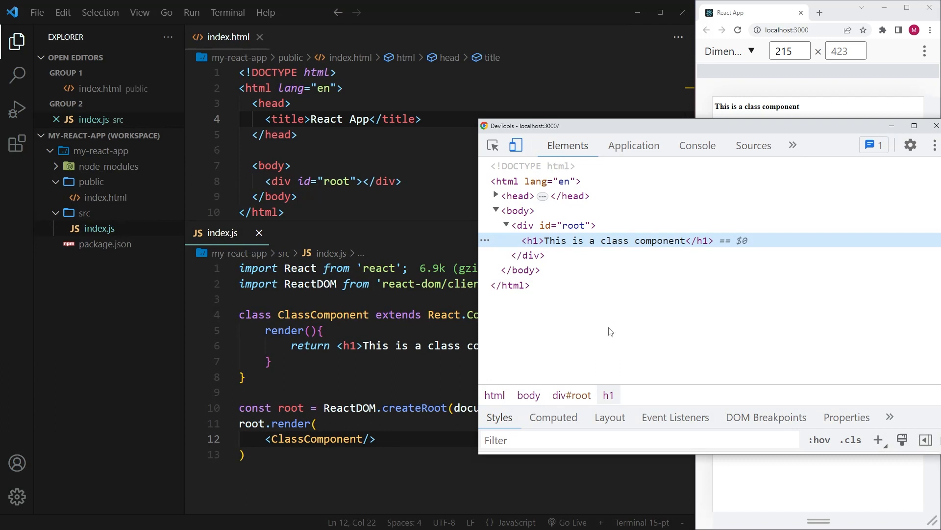
mouse_move(534, 240)
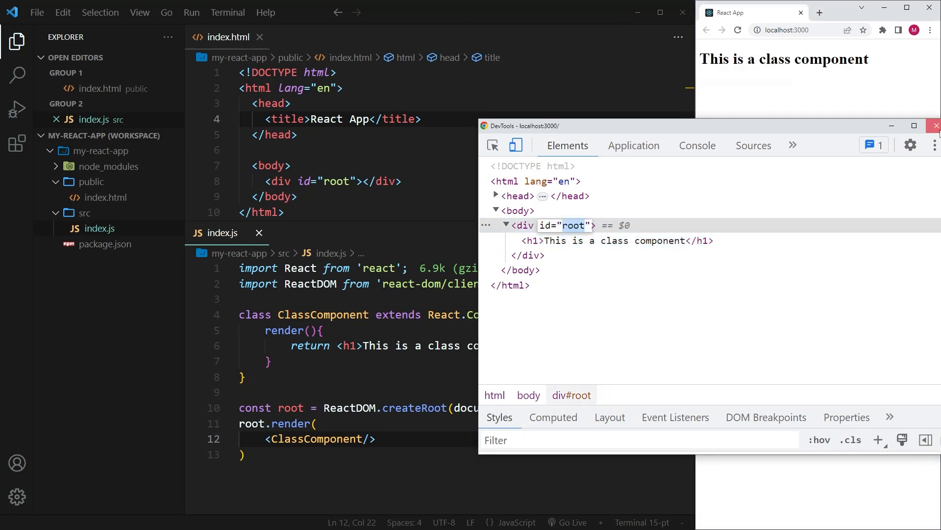
click(936, 126)
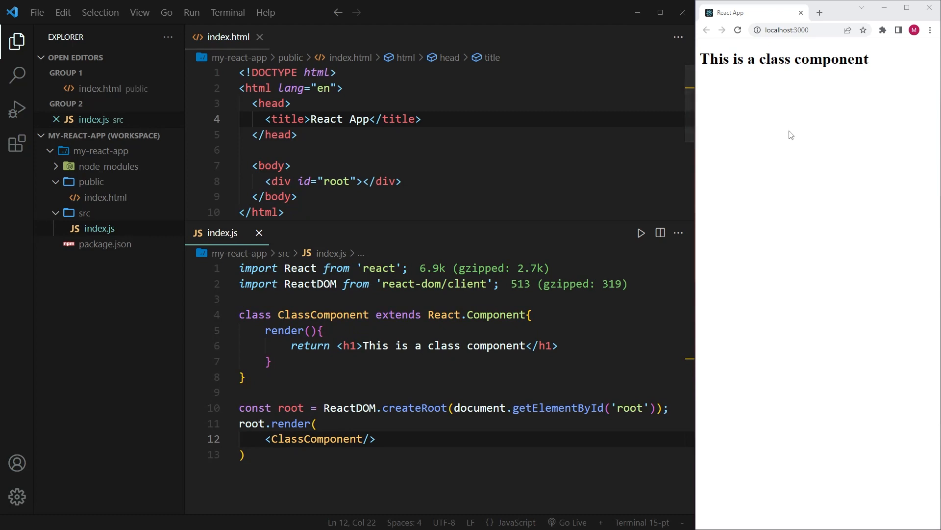
mouse_move(776, 216)
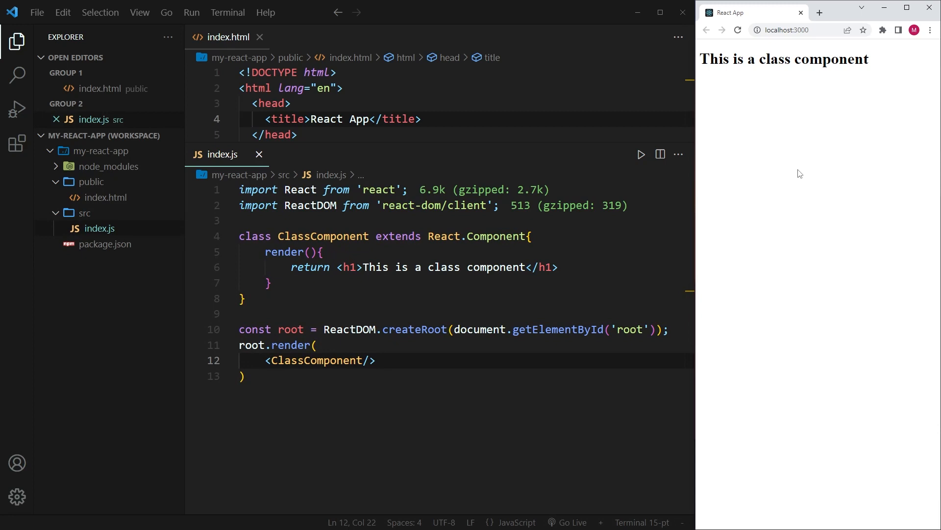
mouse_move(779, 194)
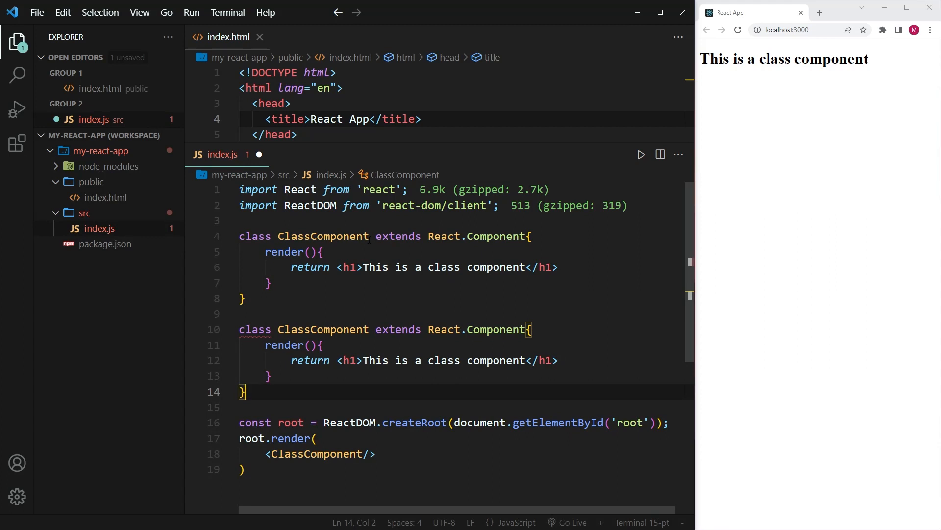
Step: Make ClassComponent1 return <ClassComponent2/>, change its heading to 'class component 2', render ClassComponent1
text(1)
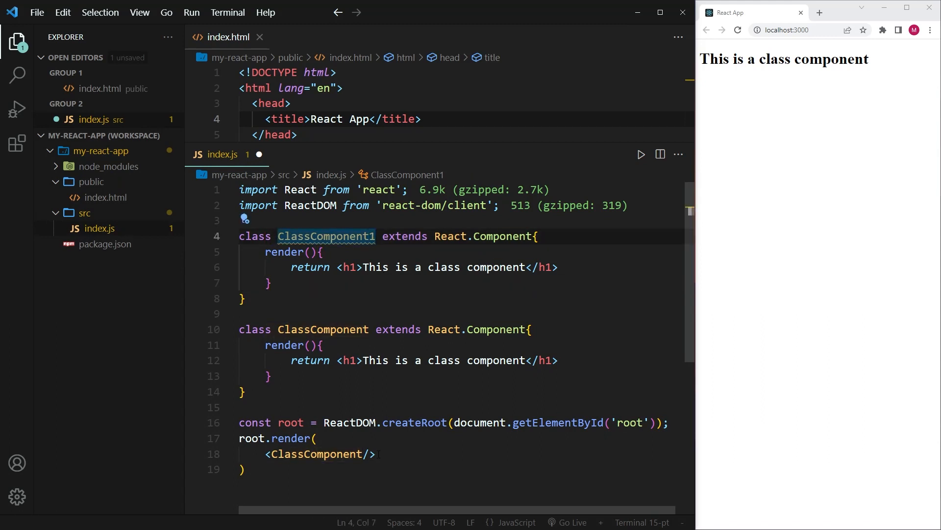
text(<ClassComponent/>)
click(390, 330)
text(2)
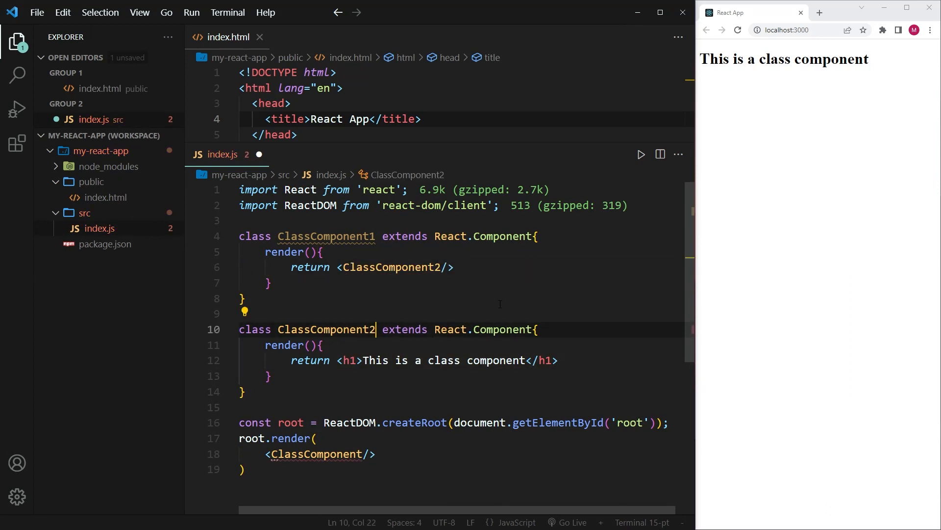
mouse_move(347, 360)
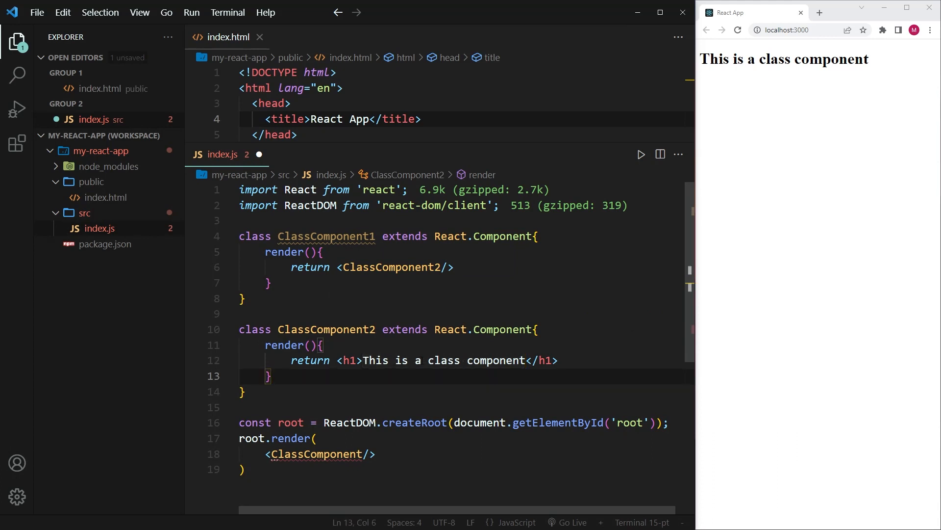
click(526, 360)
text( 2)
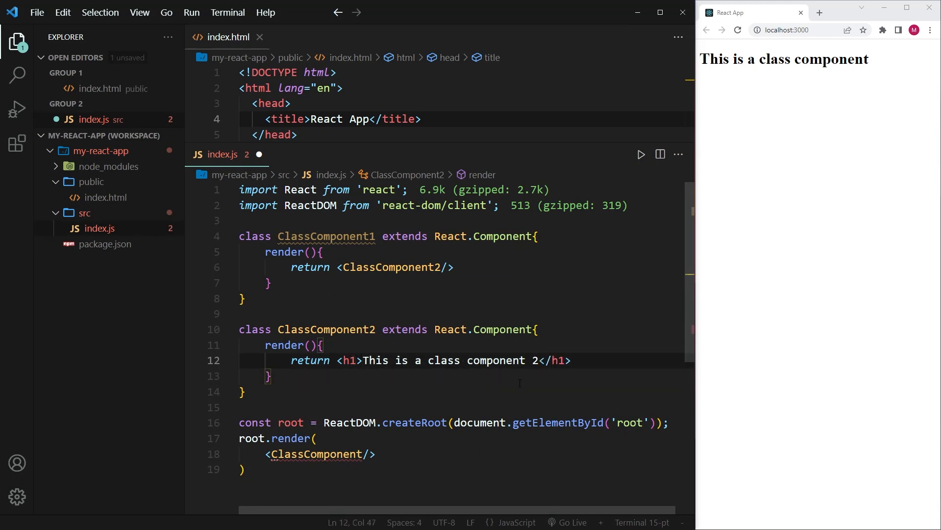
double_click(415, 360)
text(1)
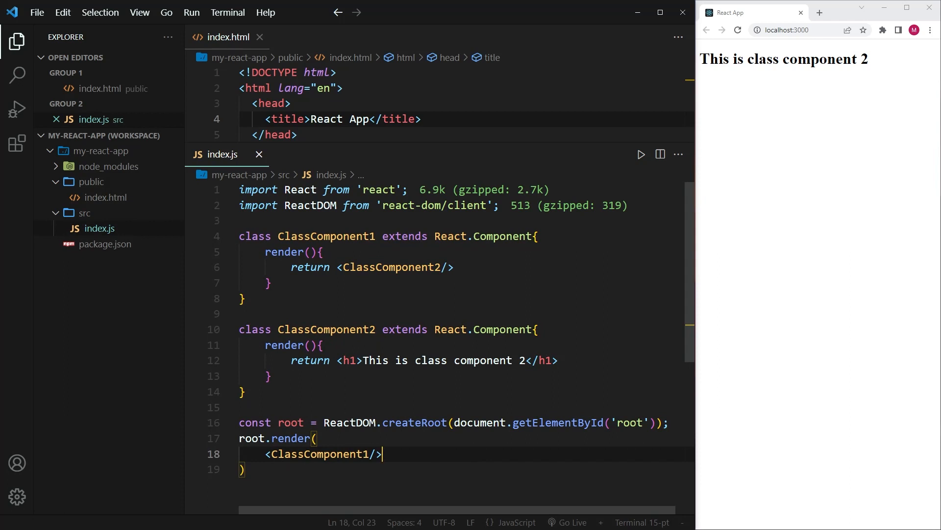
double_click(320, 454)
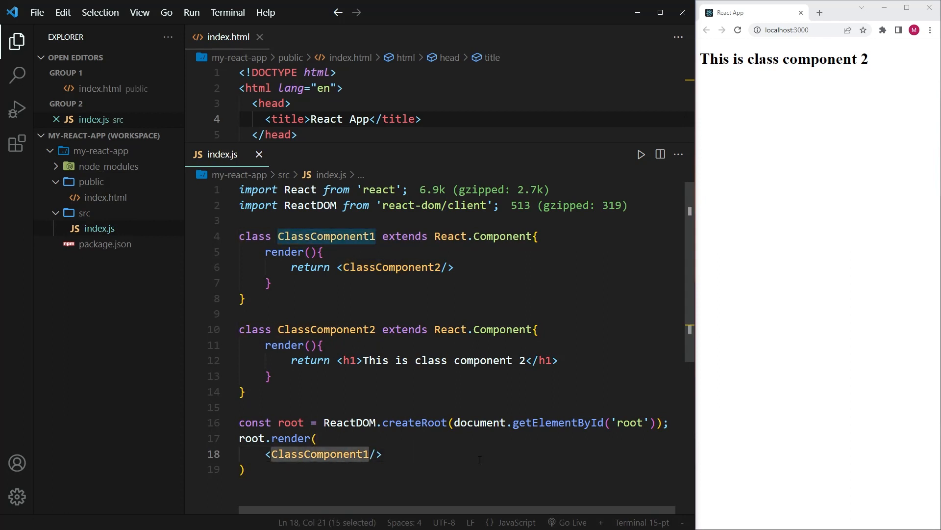